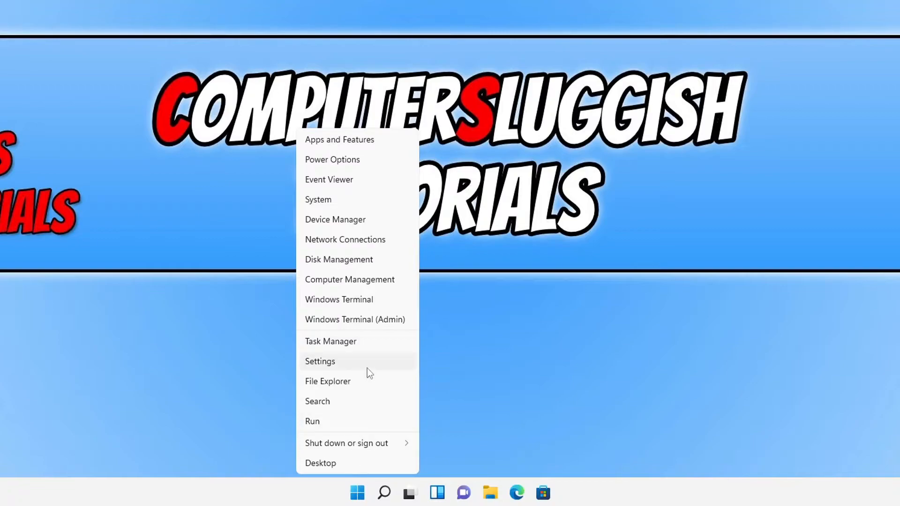
Step: Open Settings from the Start menu and scroll down the System page toward Recovery
{"action": "left_click", "coordinate": [320, 361]}
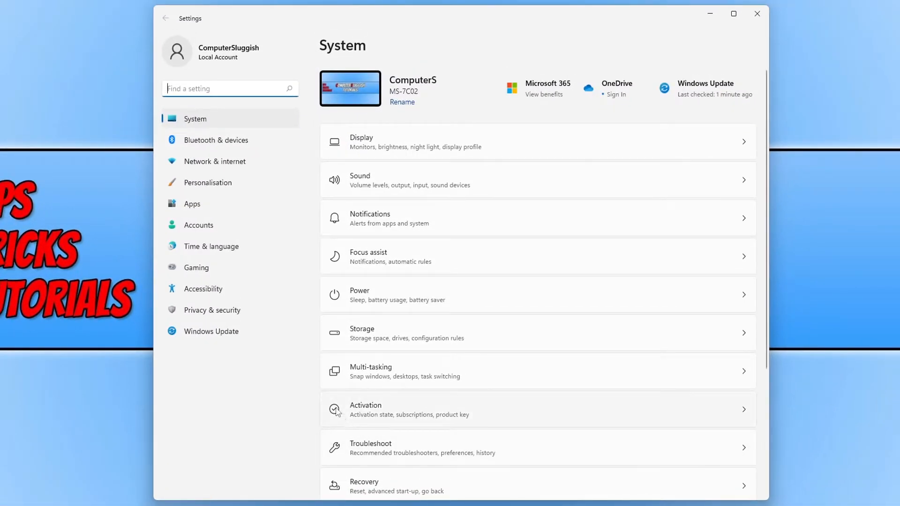
{"action": "mouse_move", "coordinate": [240, 125]}
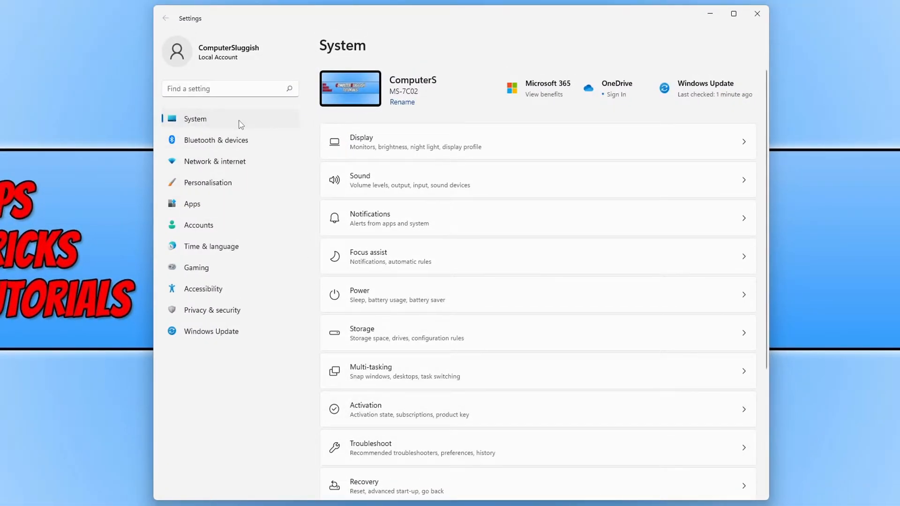
{"action": "scroll", "scroll_direction": "down", "scroll_amount": 3}
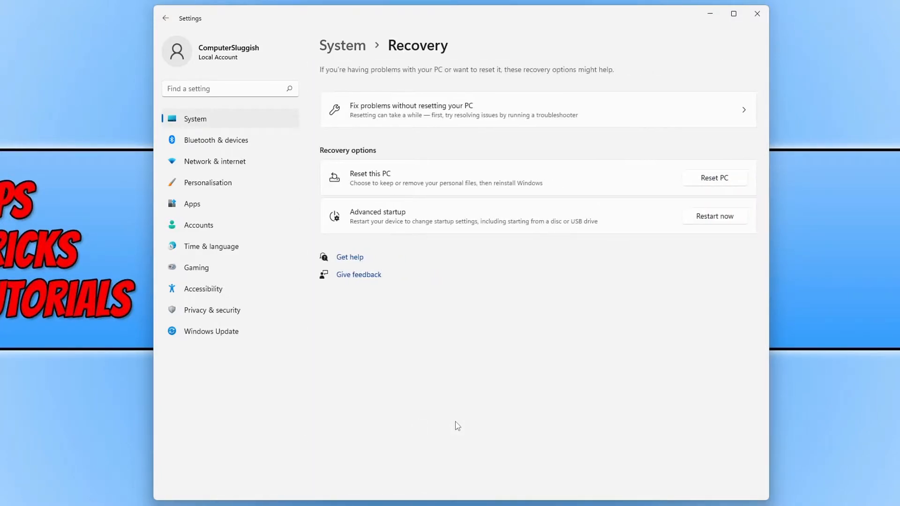
{"action": "mouse_move", "coordinate": [702, 178]}
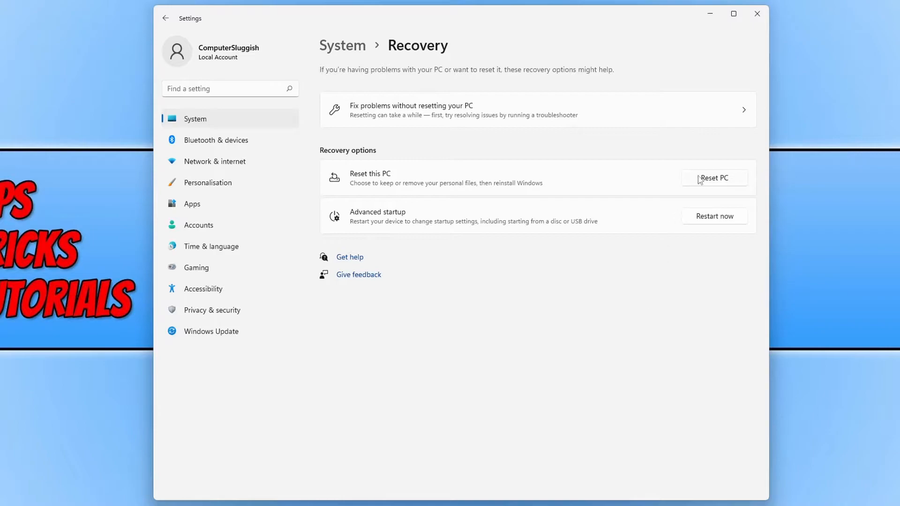
{"action": "mouse_move", "coordinate": [459, 182]}
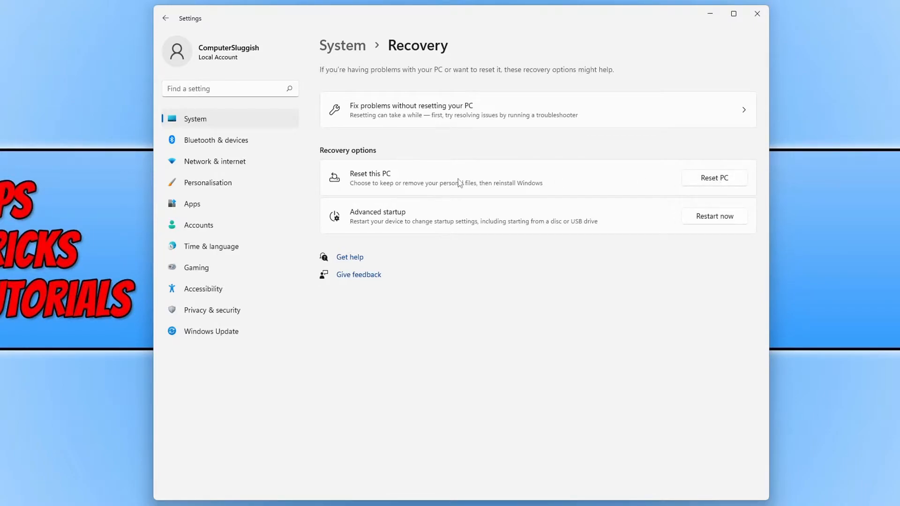
Step: Start Reset this PC, keeping files with a local reinstall, reaching Additional settings
{"action": "left_click", "coordinate": [715, 178]}
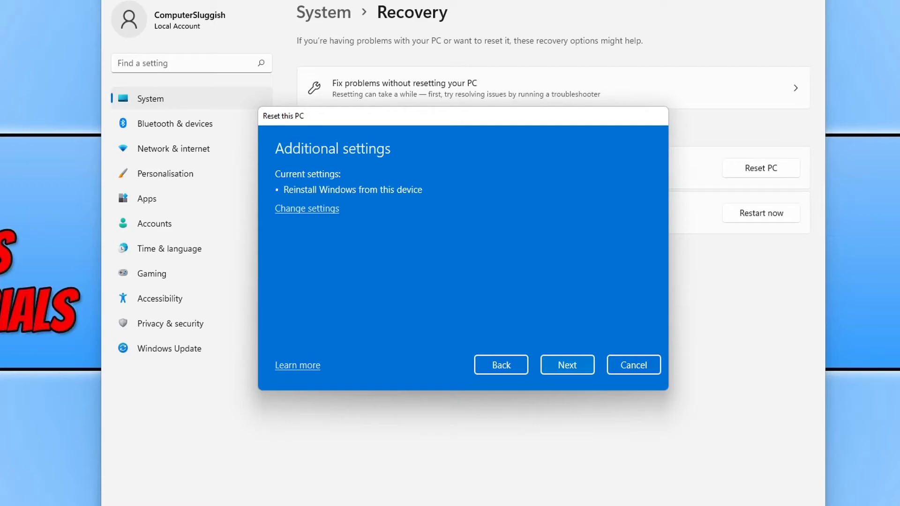
{"action": "mouse_move", "coordinate": [659, 269]}
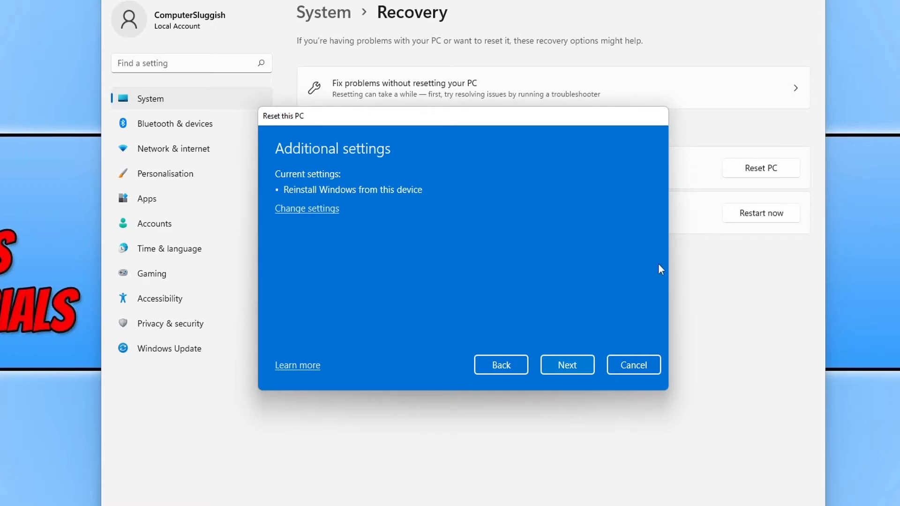
Step: Advance past Additional settings to the Ready to reset this PC summary
{"action": "left_click", "coordinate": [568, 365]}
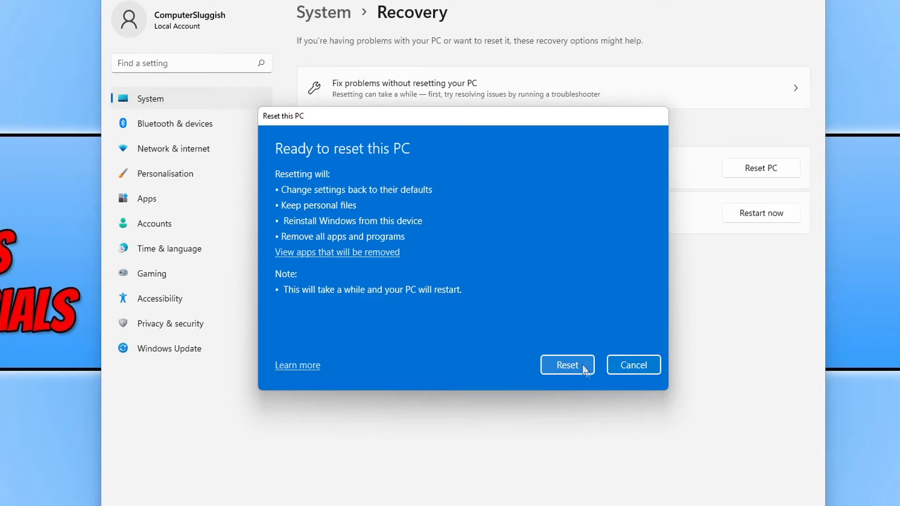
{"action": "mouse_move", "coordinate": [586, 384]}
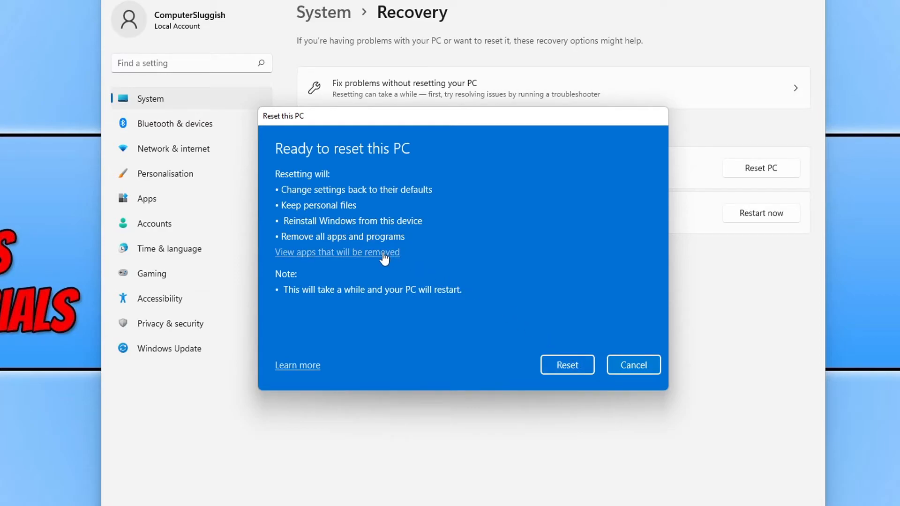
Step: Review the apps to be removed (Microsoft Edge, OBS Studio) and return to the summary
{"action": "left_click", "coordinate": [337, 253]}
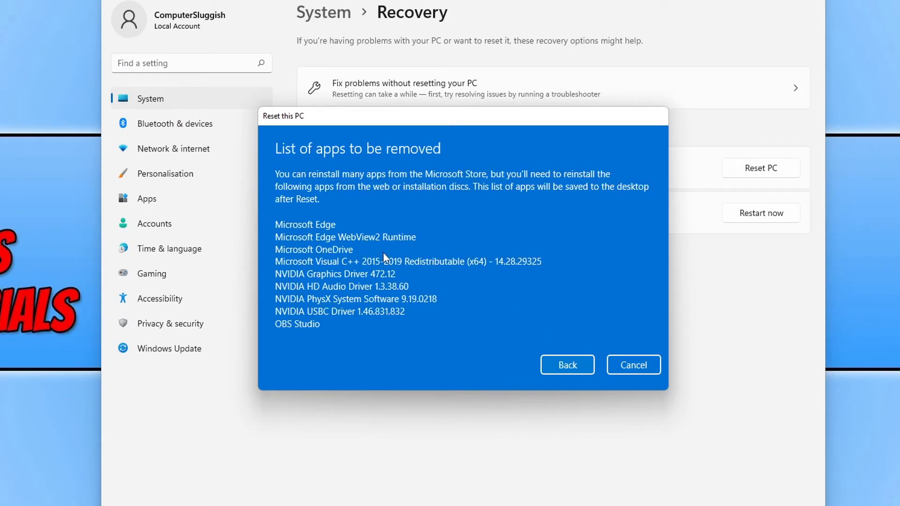
{"action": "mouse_move", "coordinate": [391, 254]}
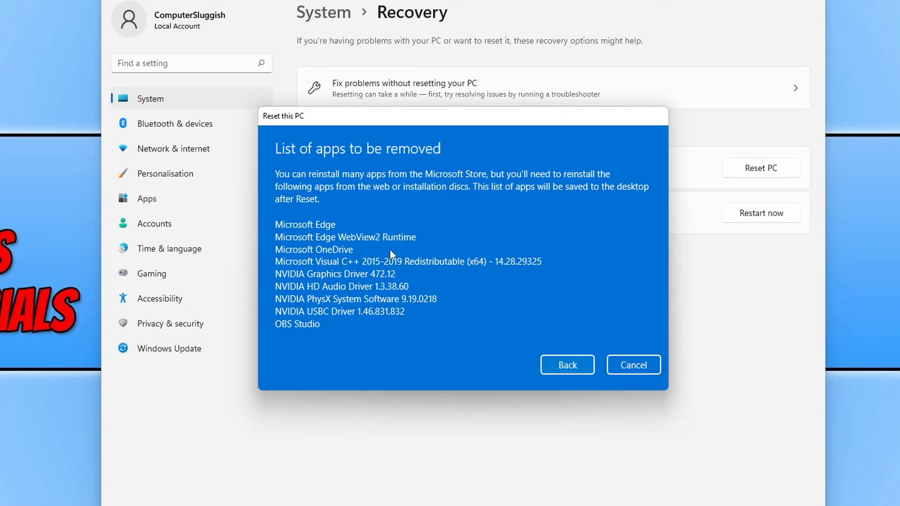
{"action": "mouse_move", "coordinate": [385, 249]}
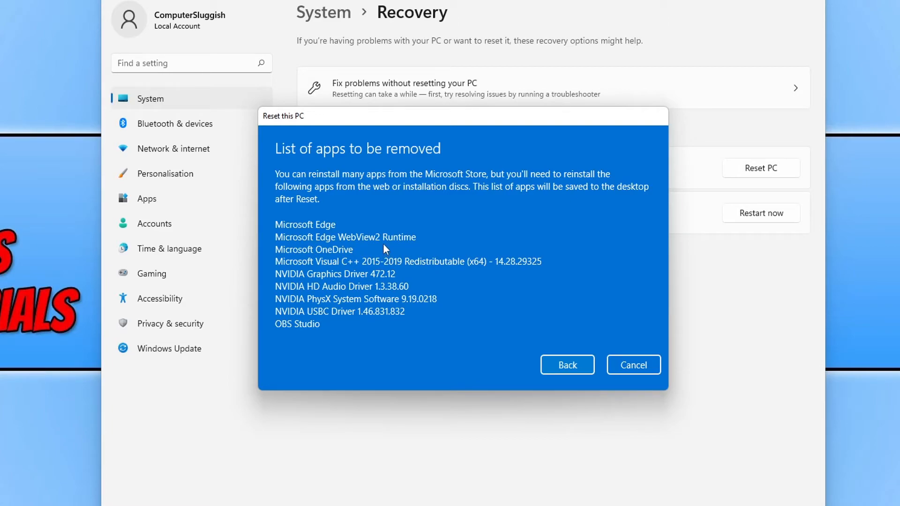
{"action": "mouse_move", "coordinate": [393, 259]}
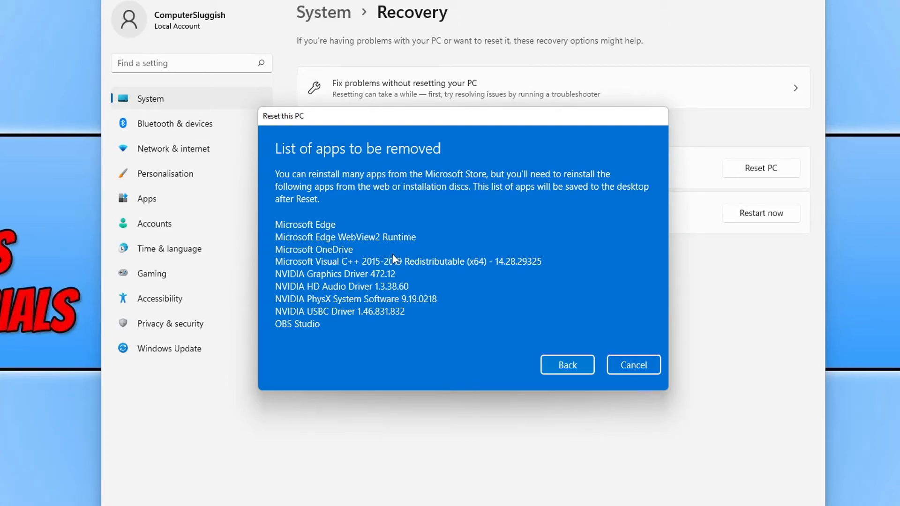
{"action": "mouse_move", "coordinate": [383, 256]}
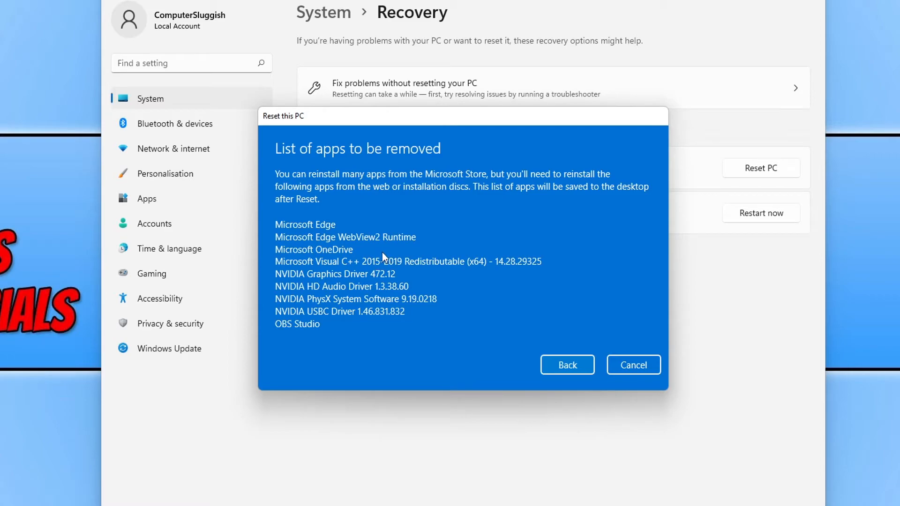
{"action": "mouse_move", "coordinate": [413, 285]}
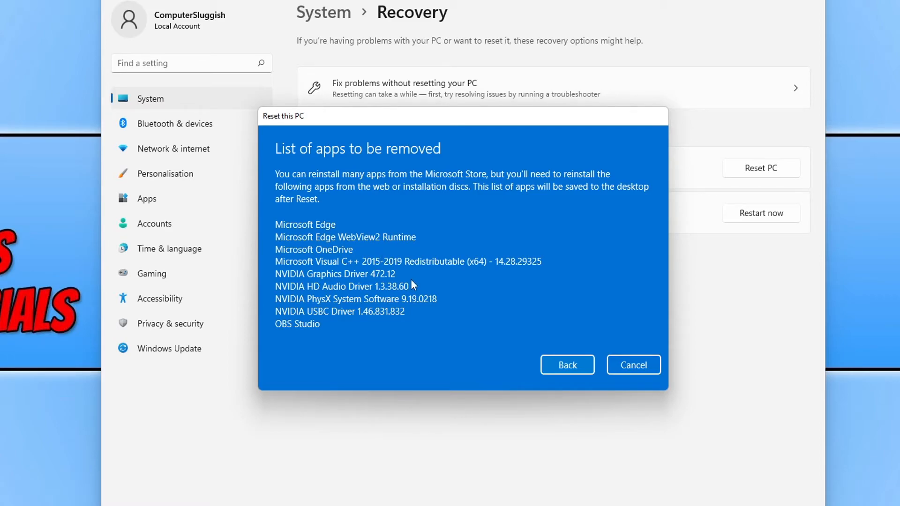
{"action": "mouse_move", "coordinate": [373, 330]}
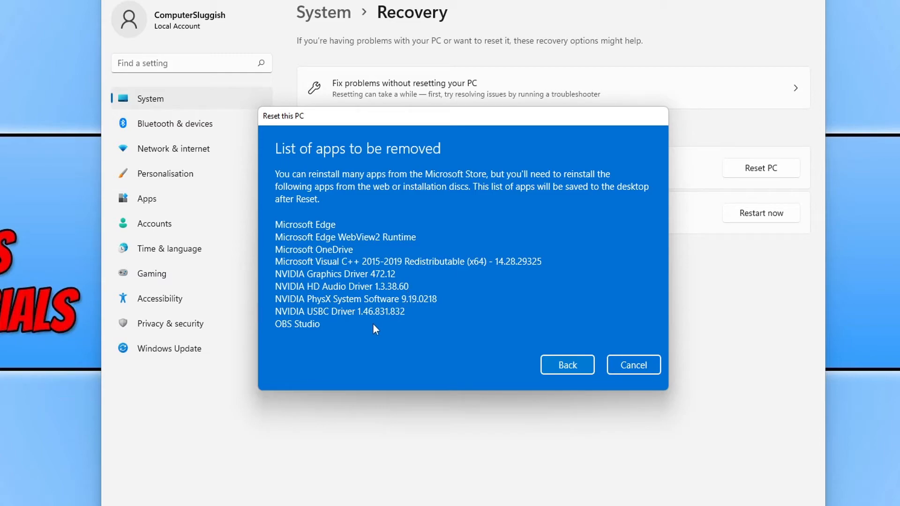
{"action": "mouse_move", "coordinate": [362, 322]}
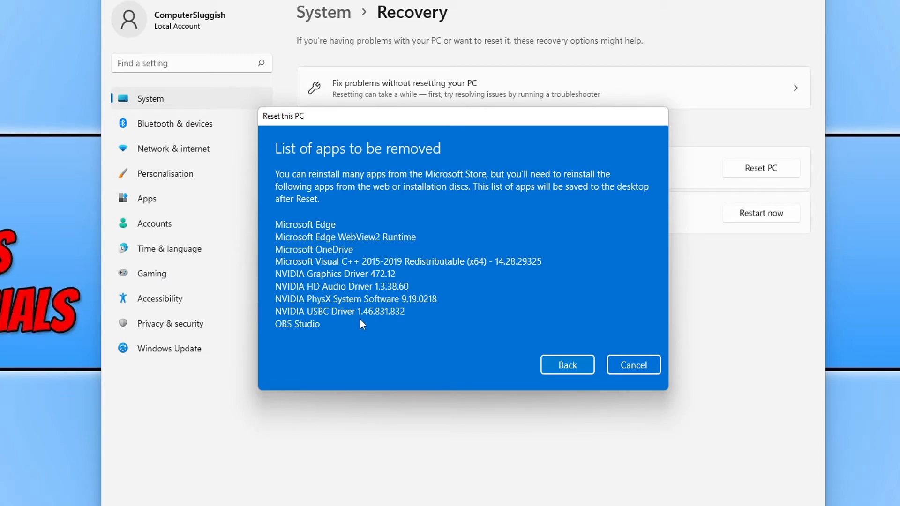
{"action": "left_click", "coordinate": [567, 365]}
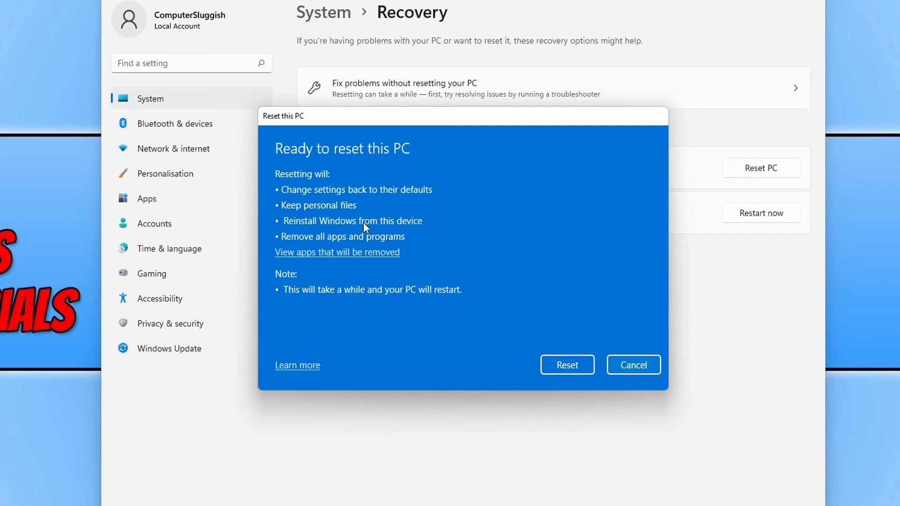
{"action": "mouse_move", "coordinate": [568, 334]}
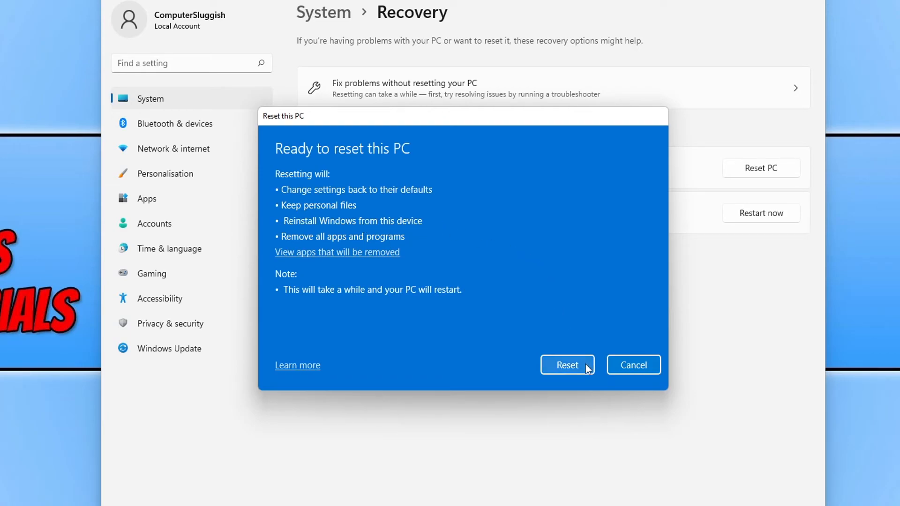
Step: Confirm Reset so the PC begins preparing to reset while keeping personal files
{"action": "left_click", "coordinate": [568, 365]}
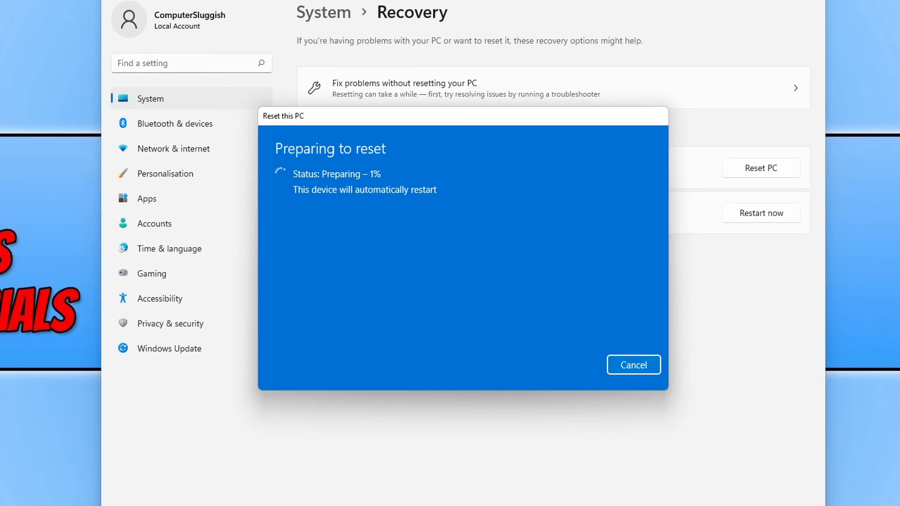